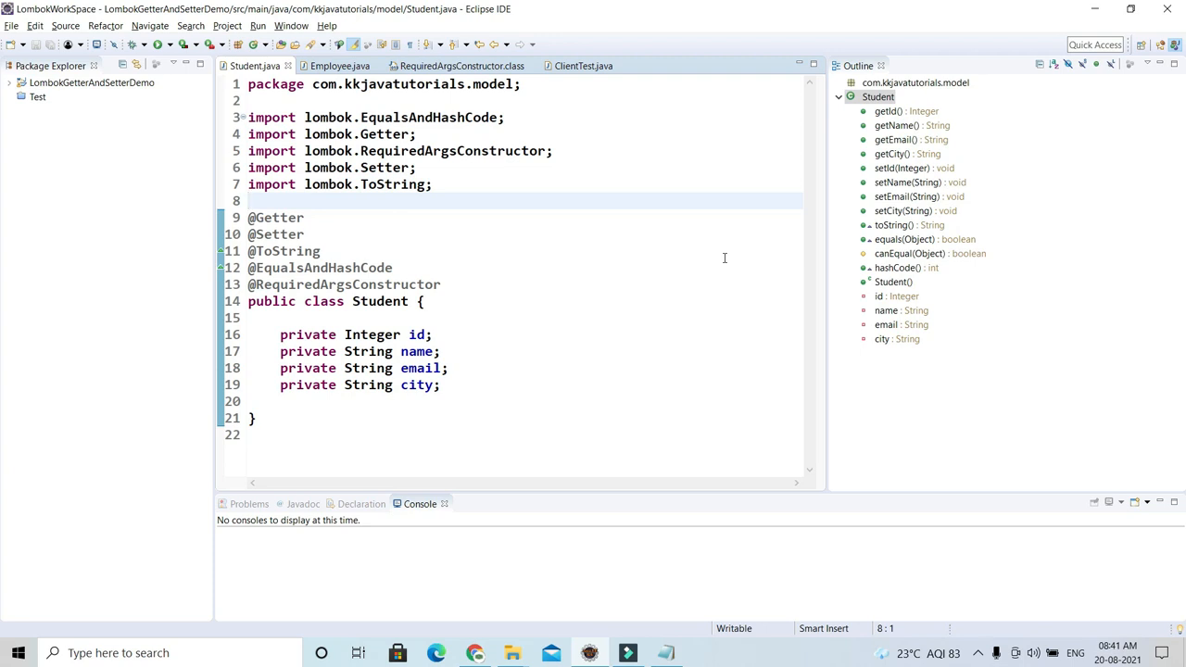
{"action": "mouse_move", "coordinate": [552, 292]}
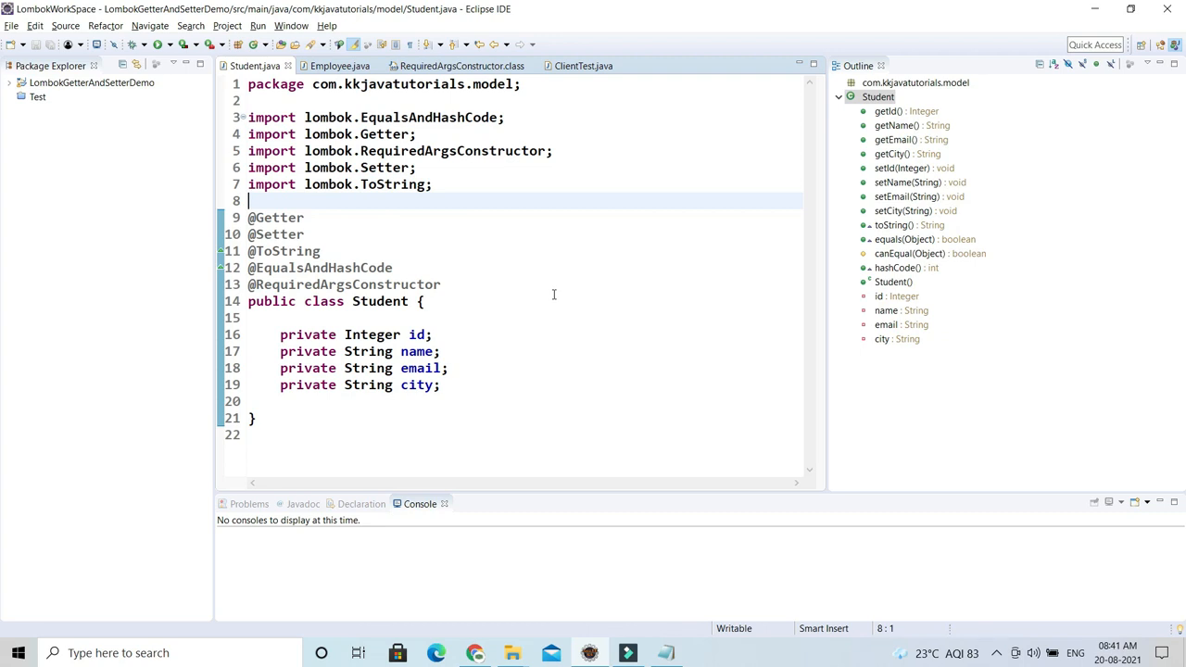
{"action": "mouse_move", "coordinate": [590, 326]}
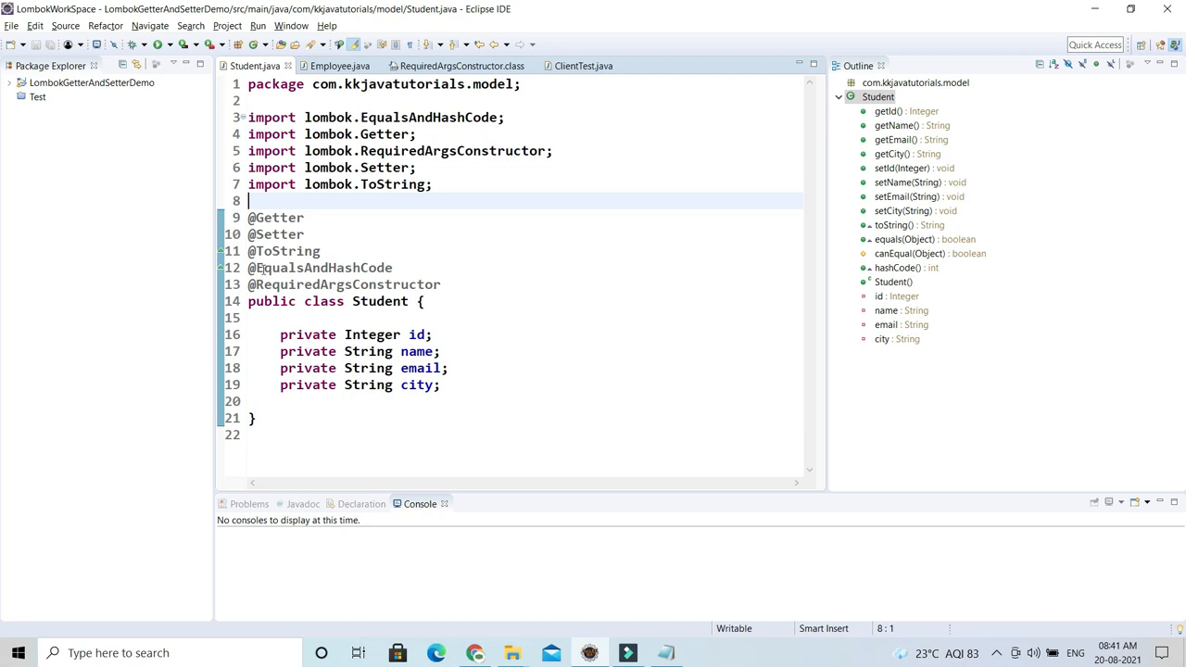
Step: Highlight the Lombok annotations and the four private fields of Student for review
{"action": "left_click_drag", "start_coordinate": [248, 217], "coordinate": [259, 400]}
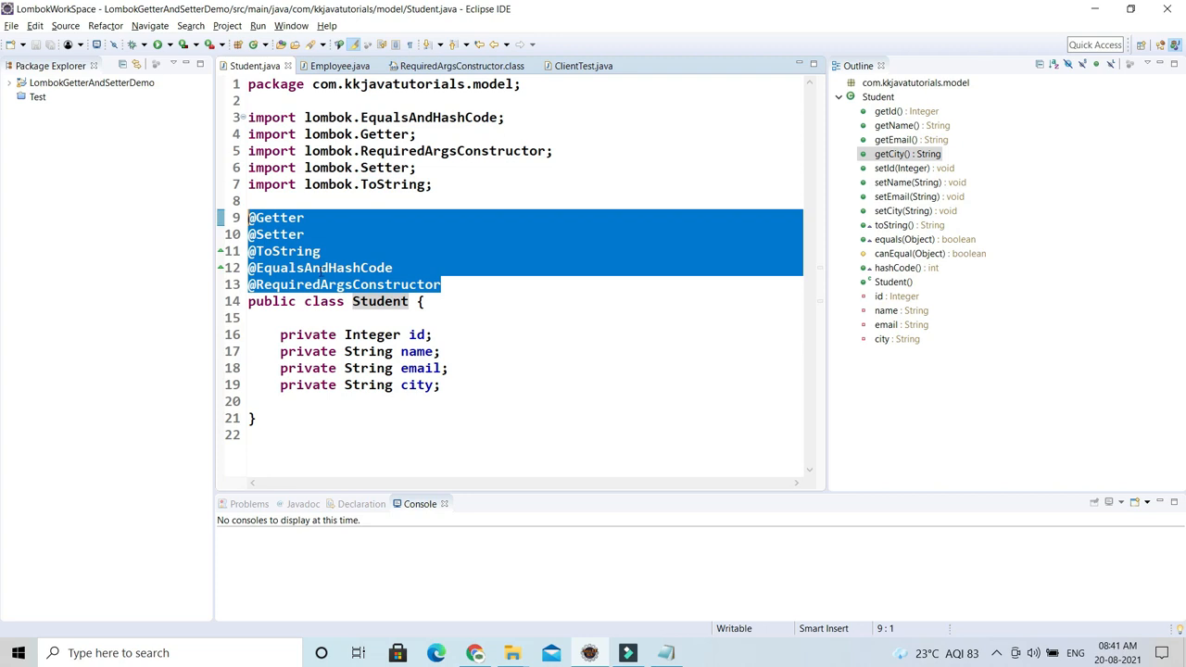
{"action": "left_click", "coordinate": [296, 252]}
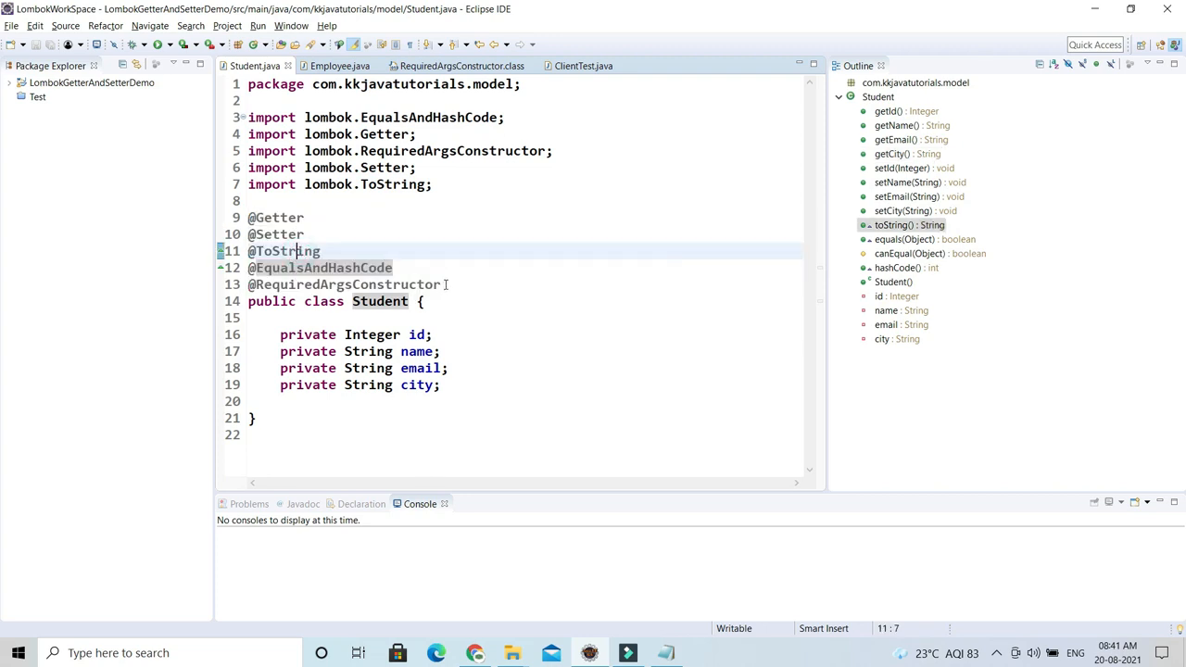
{"action": "left_click_drag", "start_coordinate": [248, 217], "coordinate": [441, 285]}
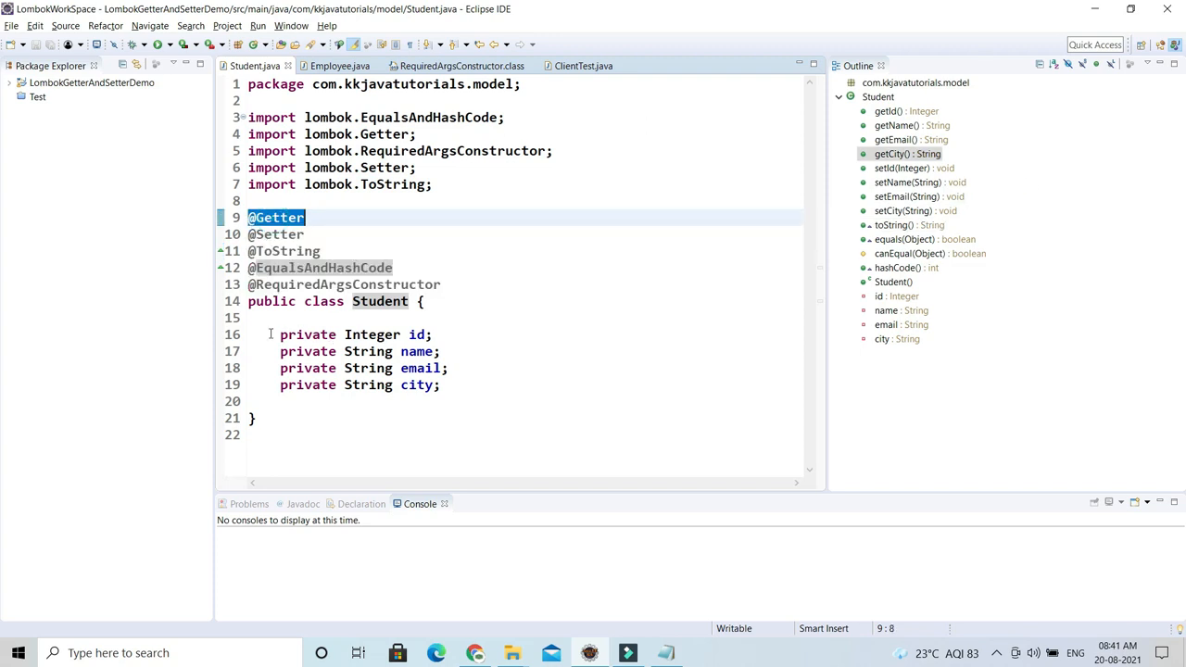
{"action": "left_click_drag", "start_coordinate": [279, 334], "coordinate": [445, 383]}
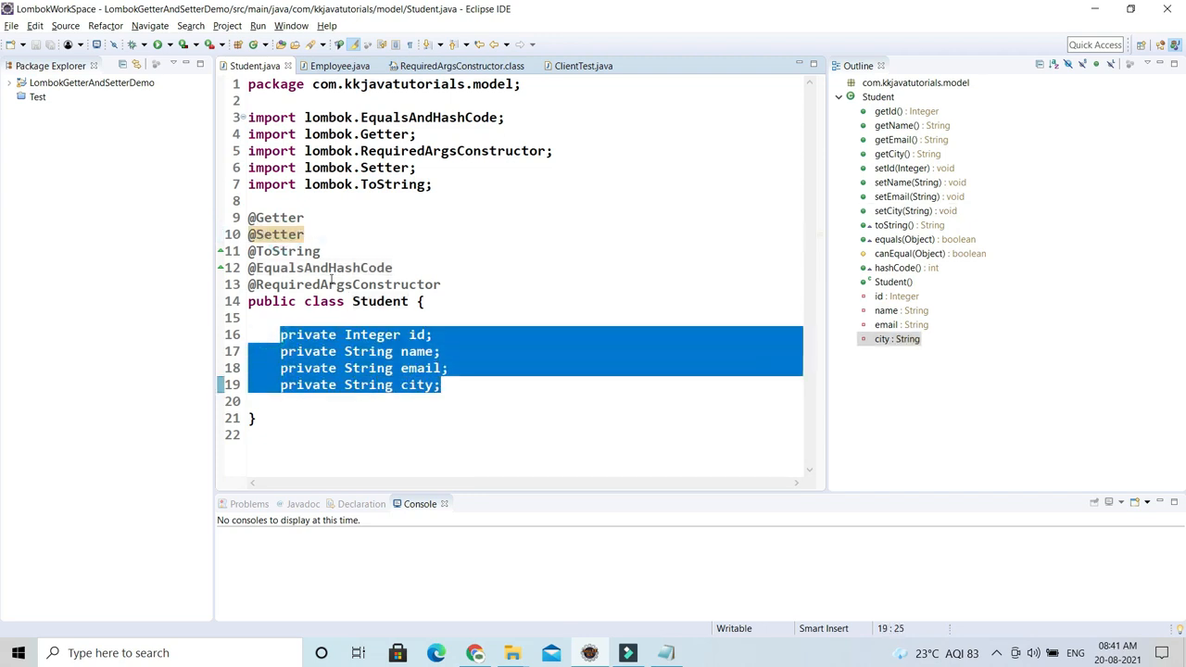
{"action": "left_click", "coordinate": [285, 250]}
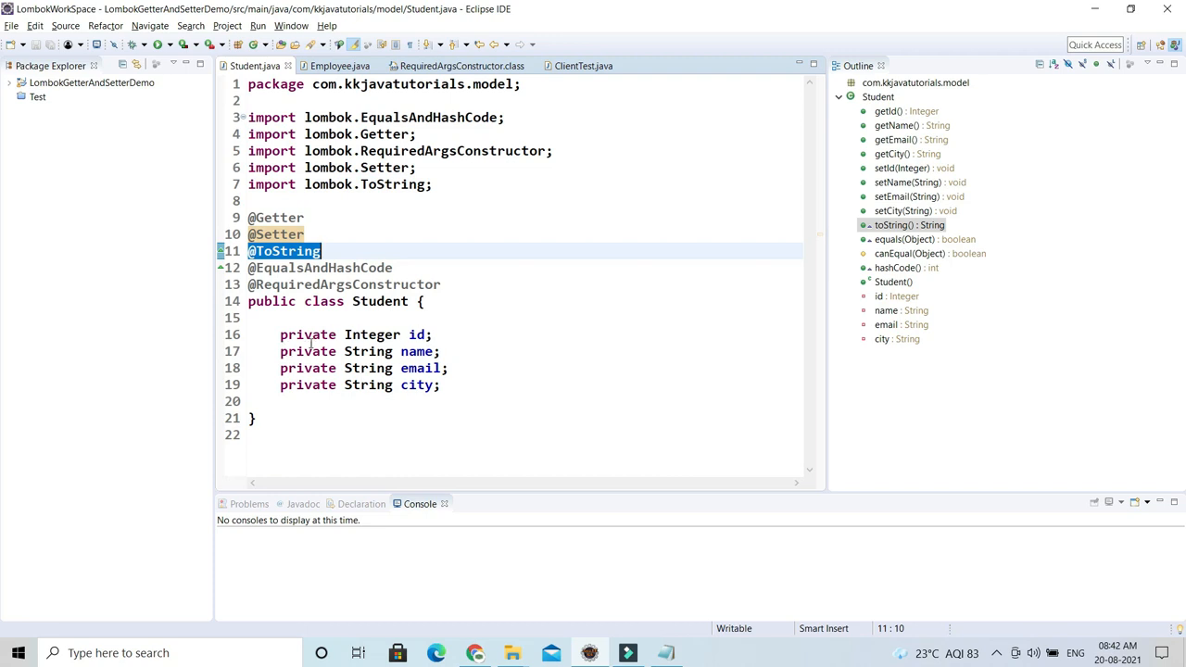
{"action": "left_click_drag", "start_coordinate": [280, 333], "coordinate": [441, 383]}
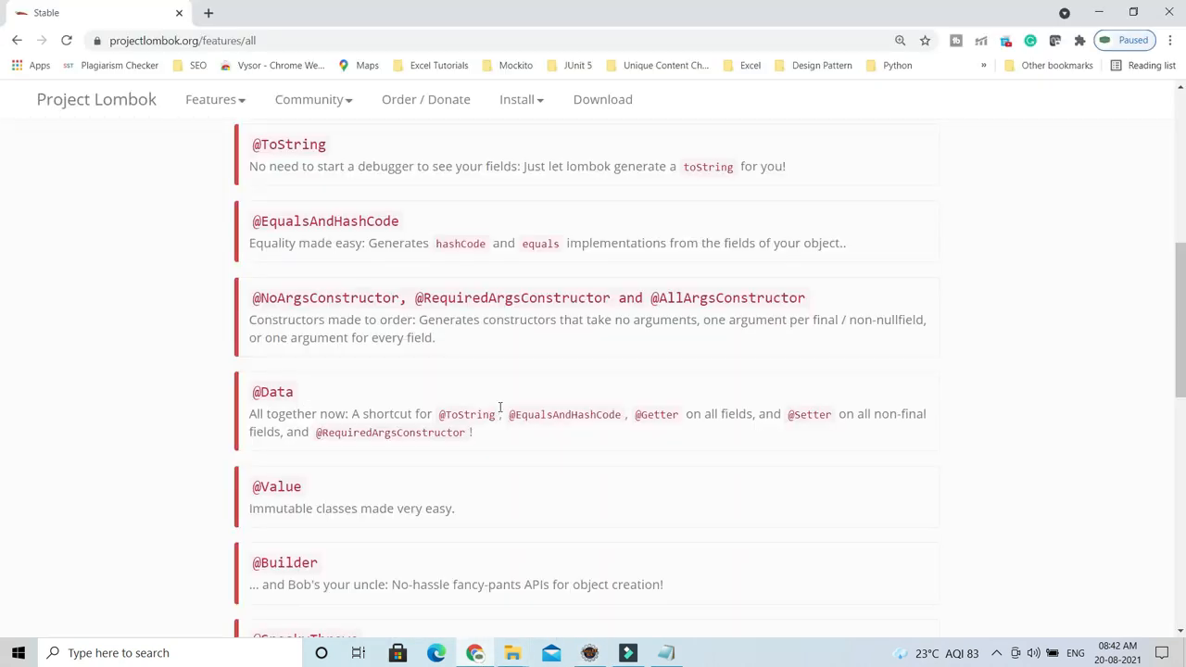
{"action": "mouse_move", "coordinate": [311, 396]}
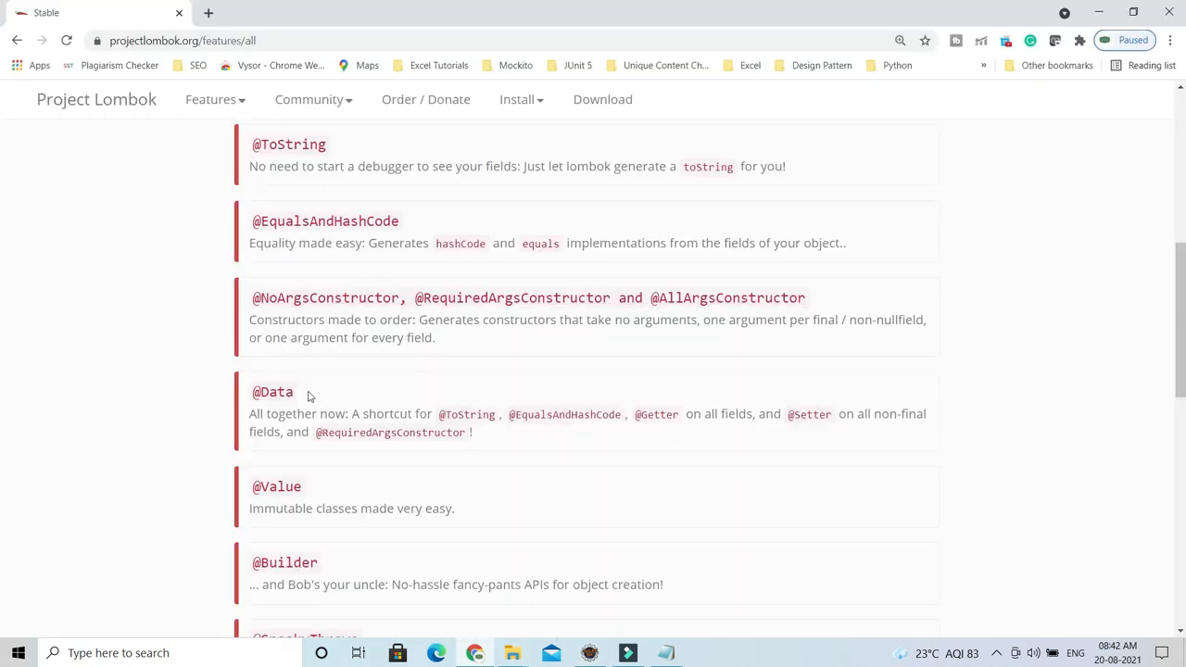
{"action": "double_click", "coordinate": [272, 391]}
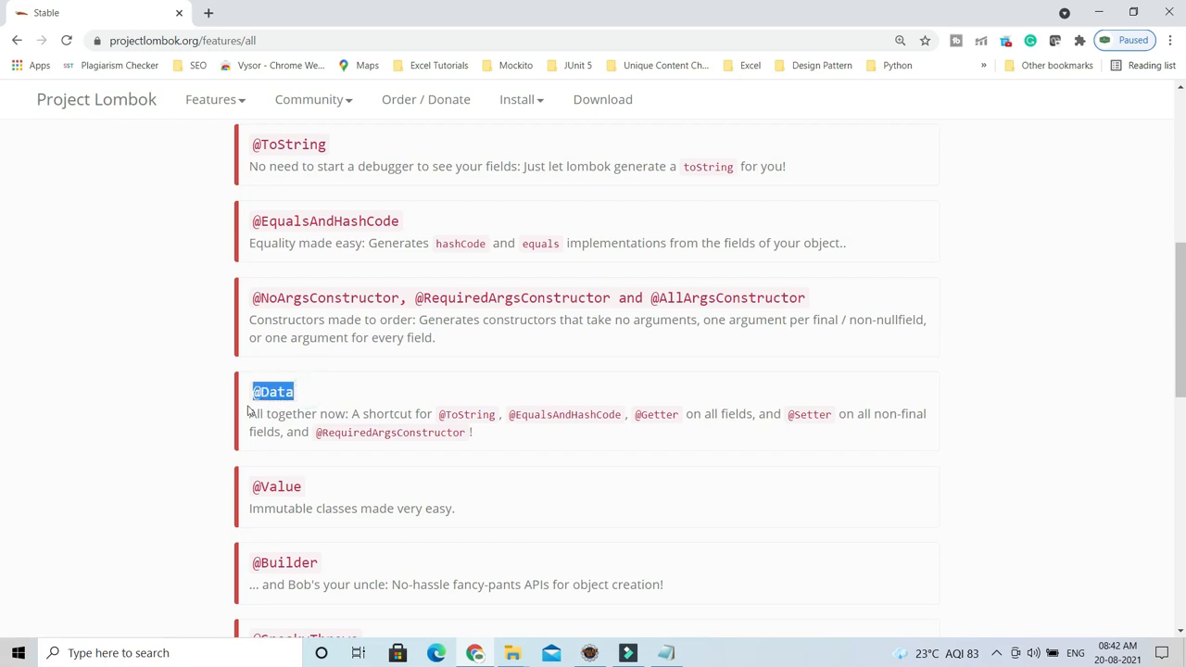
{"action": "mouse_move", "coordinate": [559, 482]}
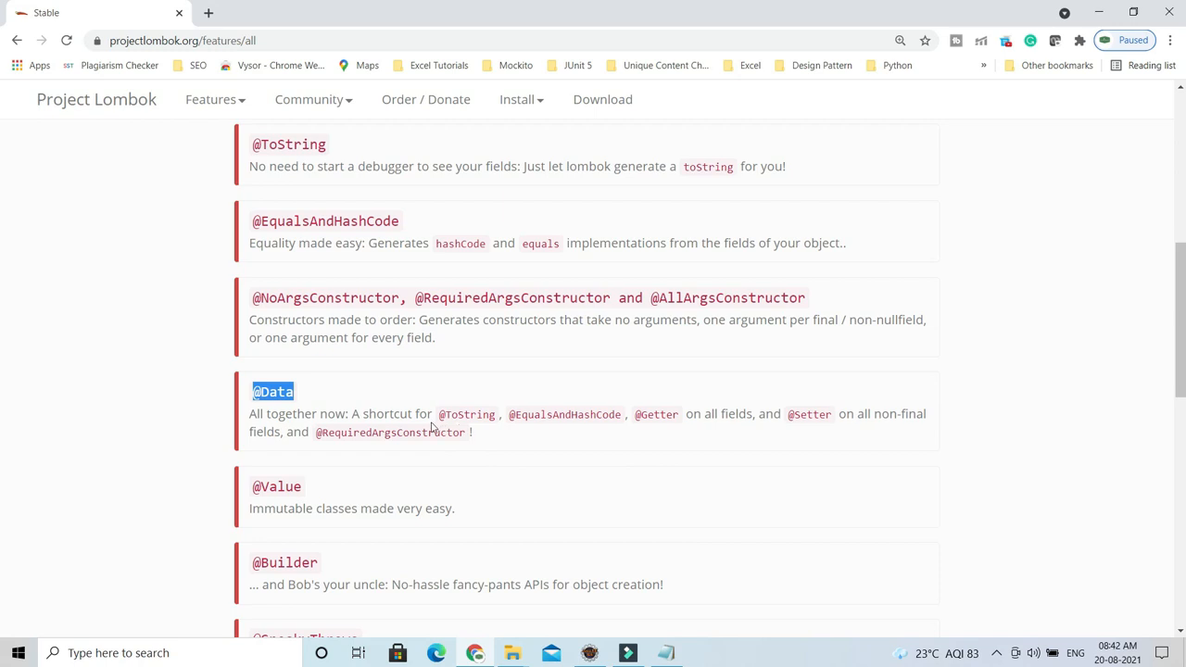
{"action": "mouse_move", "coordinate": [652, 431]}
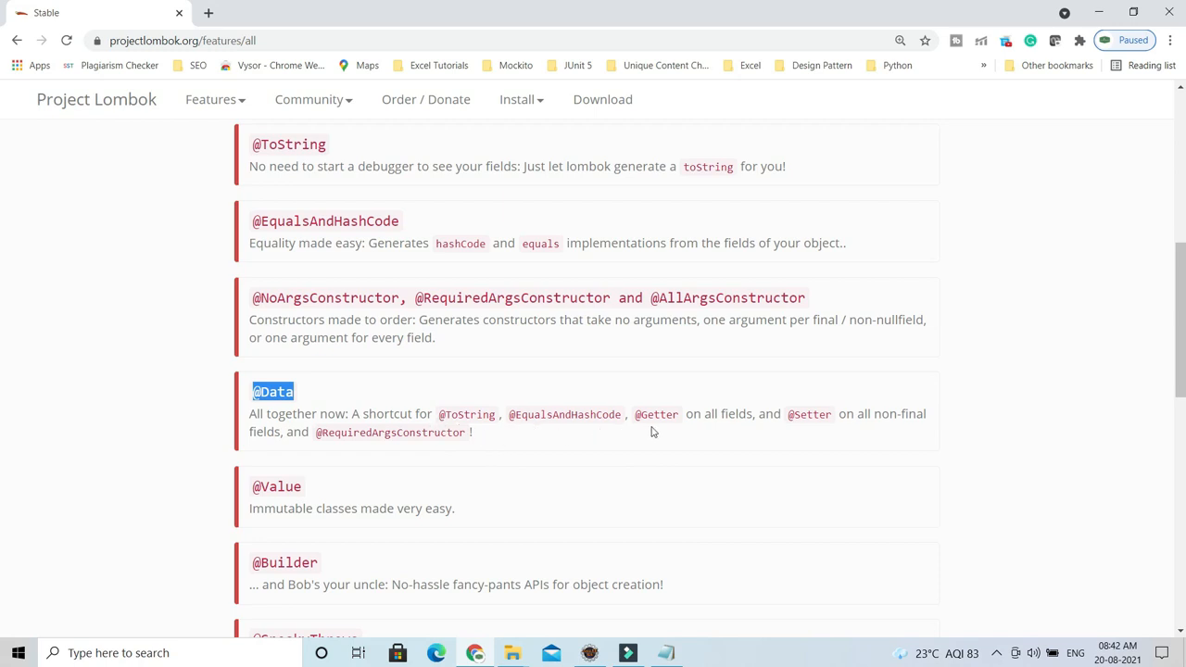
{"action": "mouse_move", "coordinate": [375, 459]}
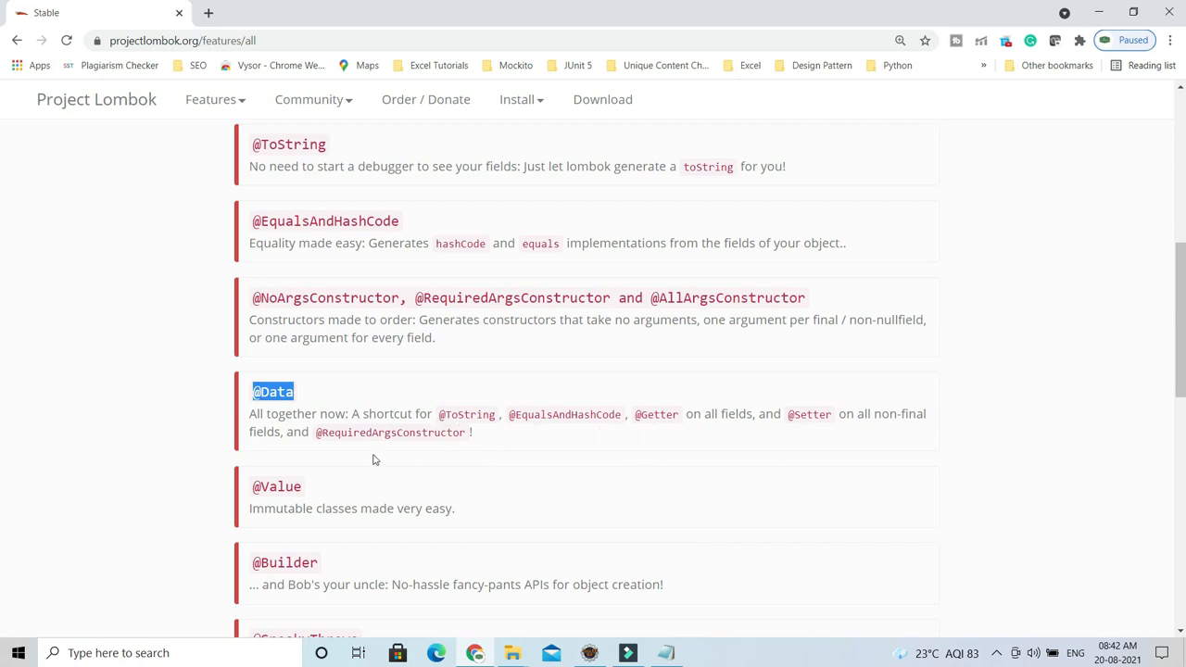
{"action": "mouse_move", "coordinate": [375, 452]}
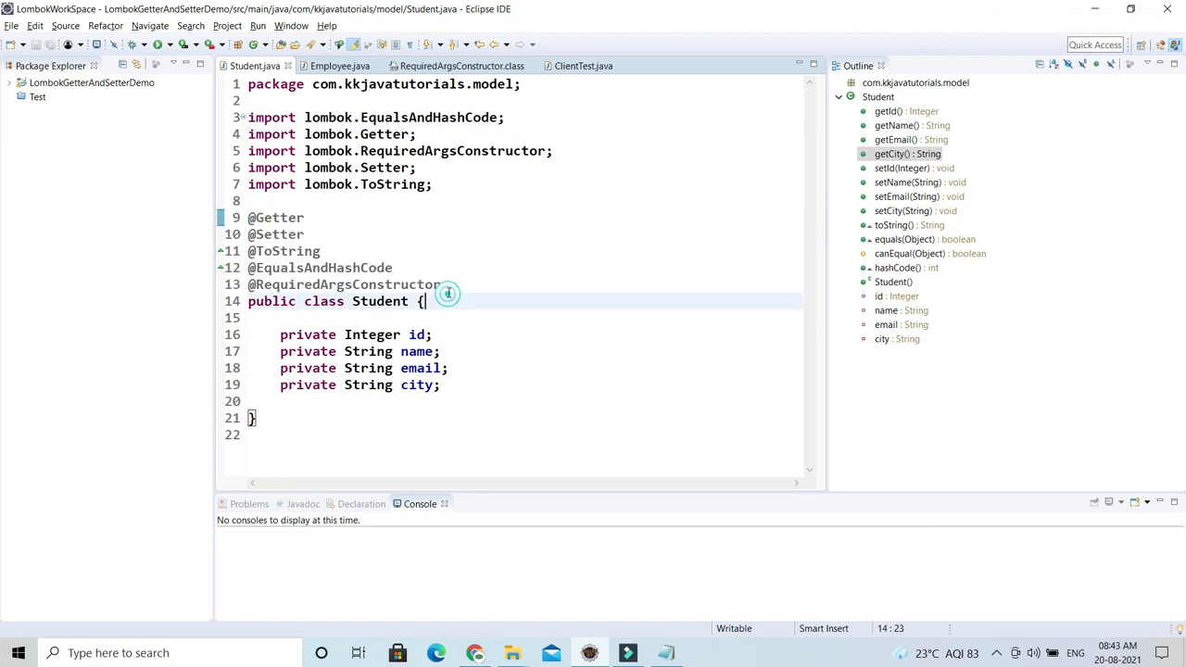
{"action": "left_click_drag", "start_coordinate": [248, 217], "coordinate": [441, 286]}
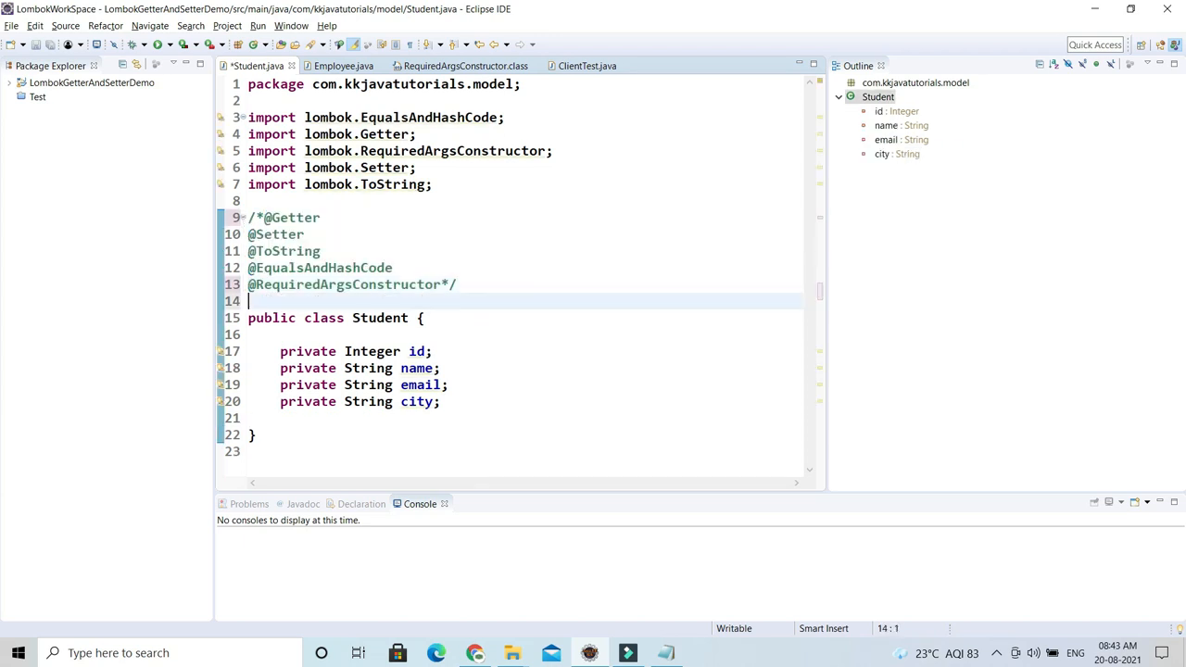
{"action": "type", "text": "@Date"}
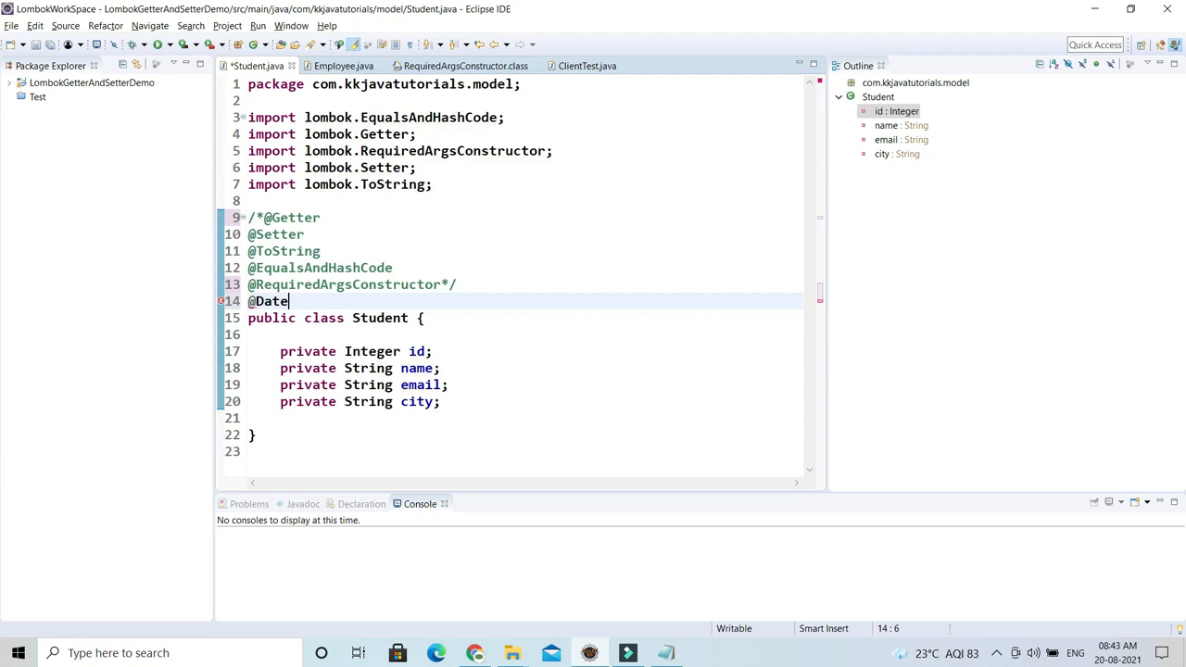
{"action": "type", "text": "a"}
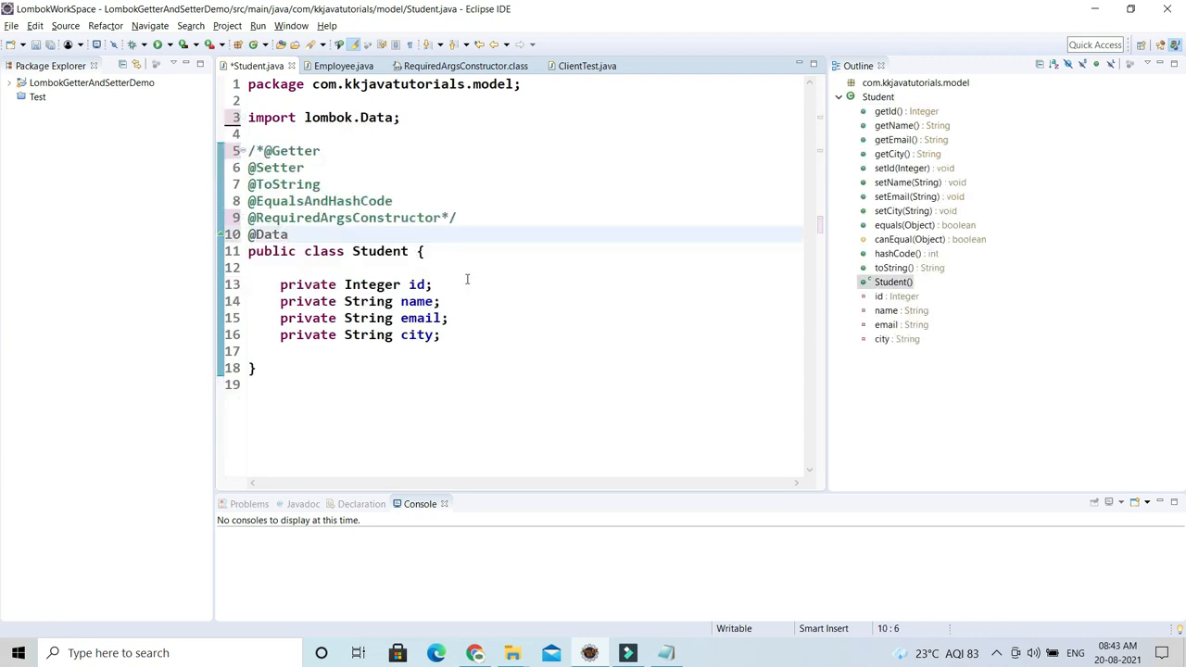
{"action": "double_click", "coordinate": [326, 117]}
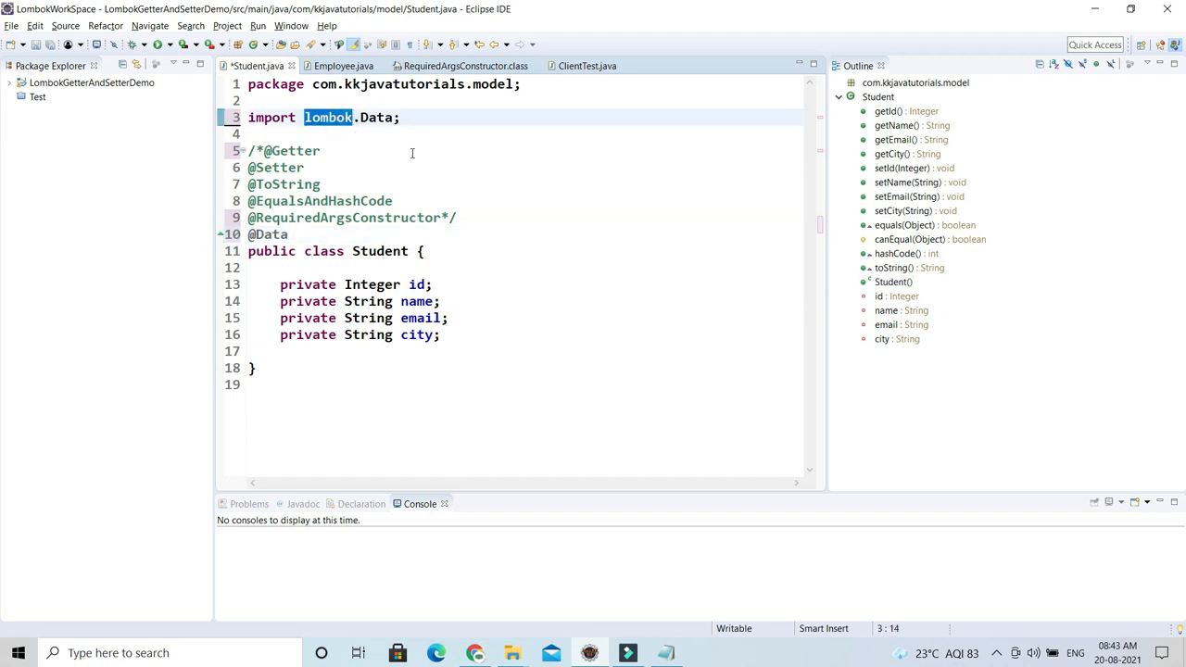